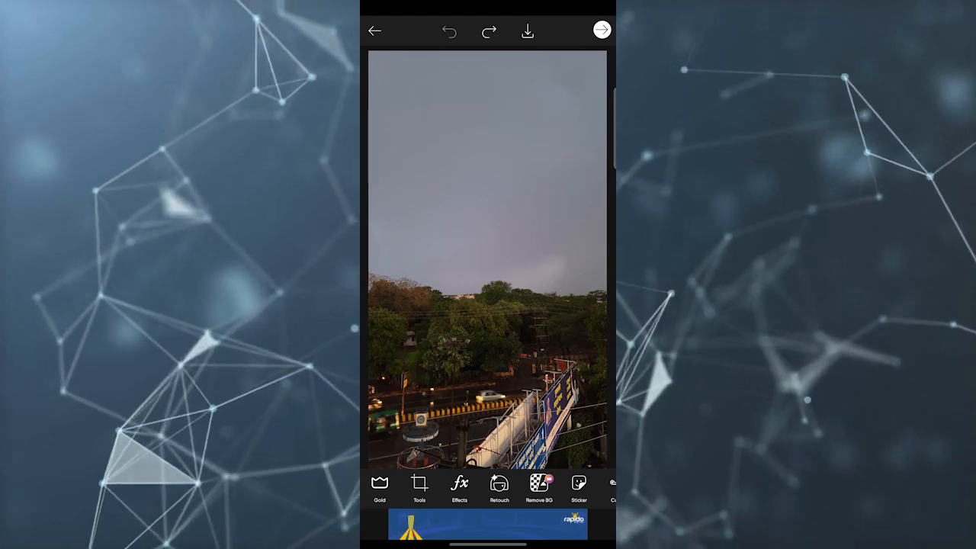
Bring up the editing tools list for the street photo.
left_click(419, 488)
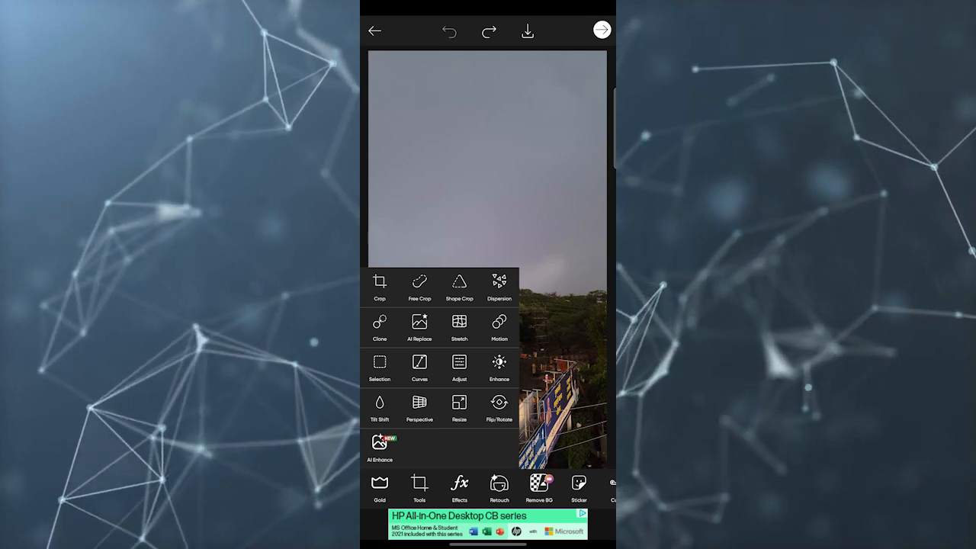
Apply a Clone brush edit to the street photo and return to the editor.
left_click(379, 324)
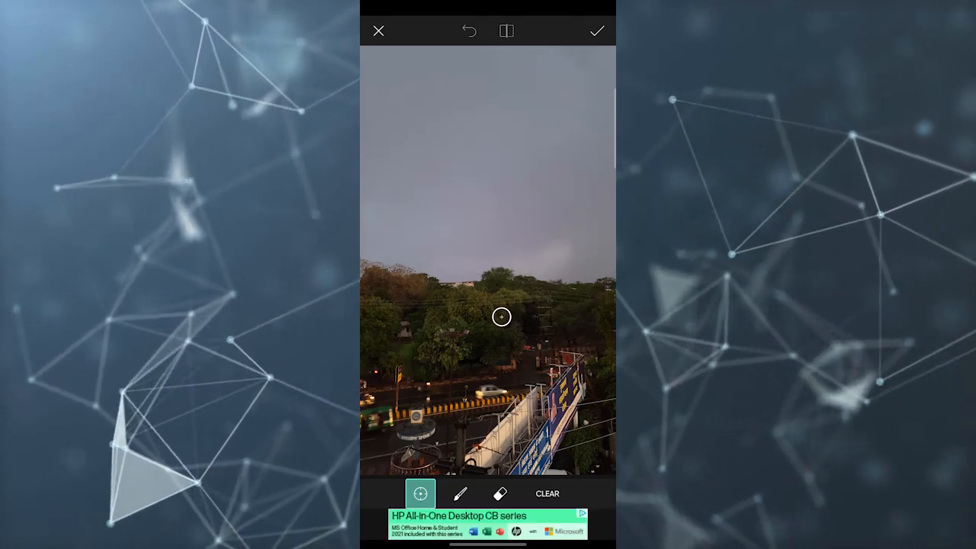
left_click(460, 493)
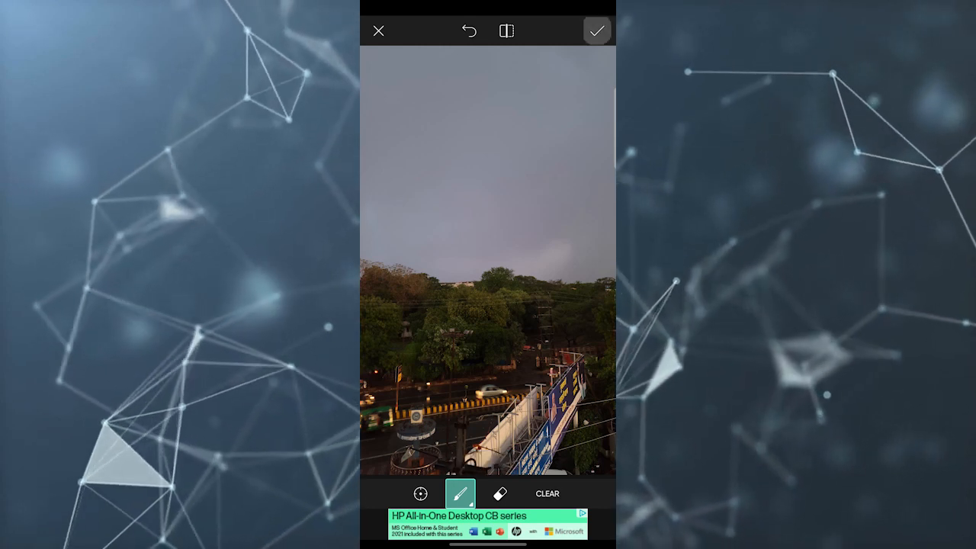
left_click(597, 30)
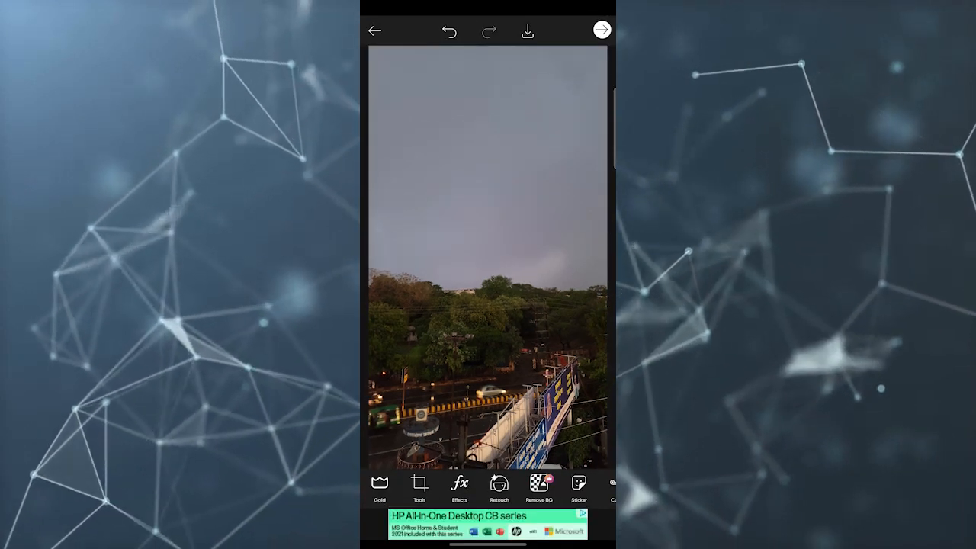
Crop the photo to a shorter frame trimming sky and road, then reopen Tools.
left_click(419, 487)
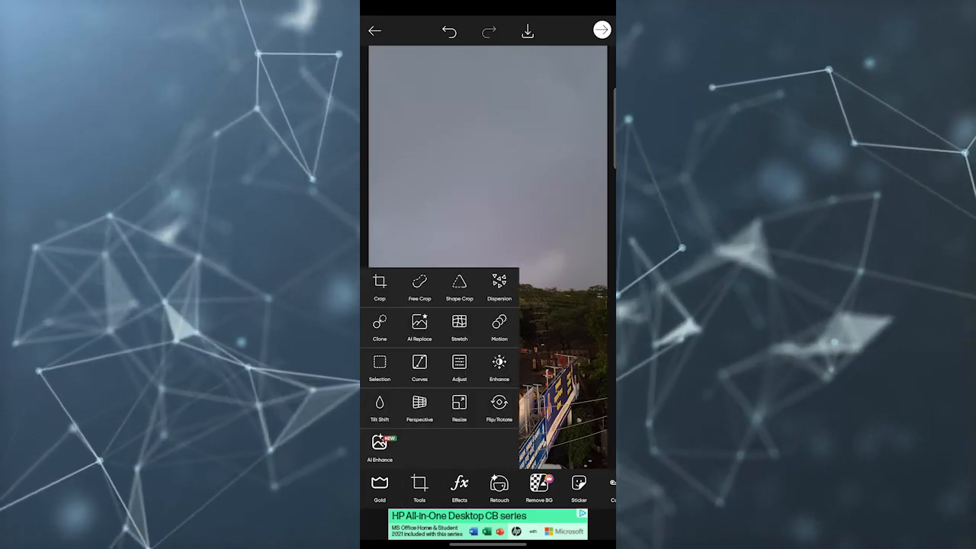
left_click(379, 286)
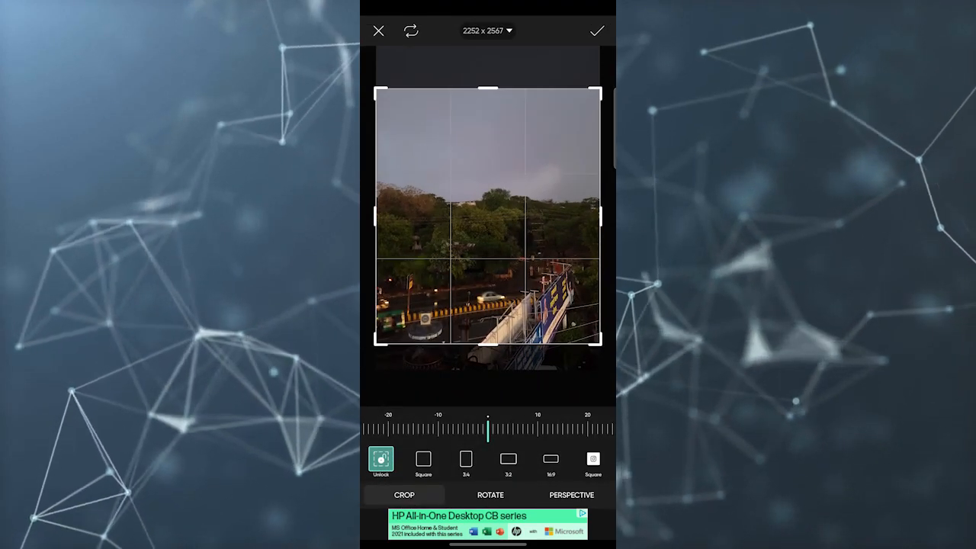
left_click(597, 31)
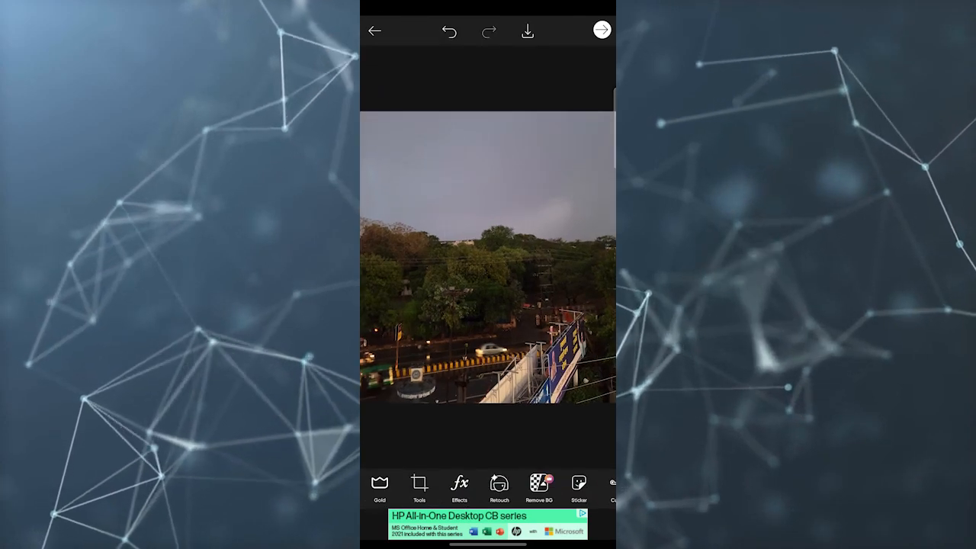
left_click(419, 488)
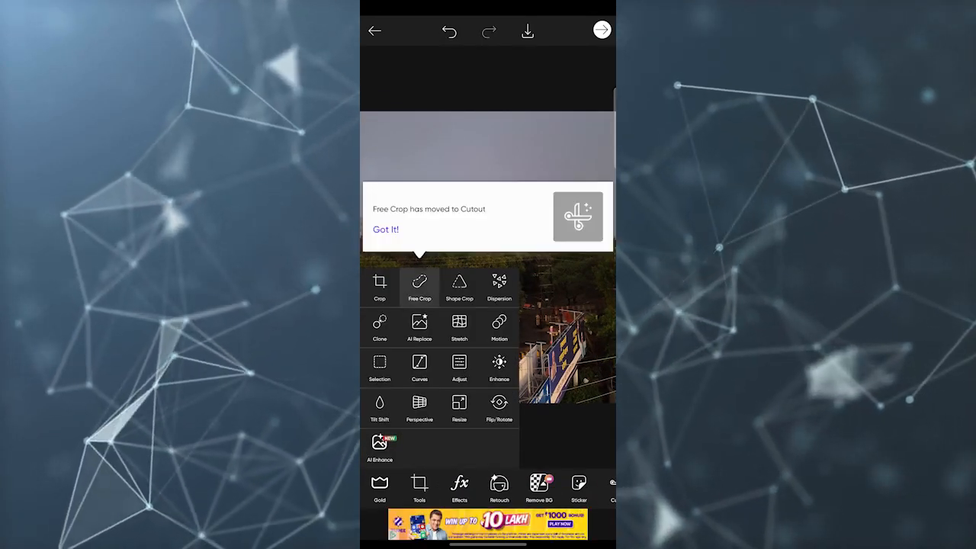
left_click(384, 229)
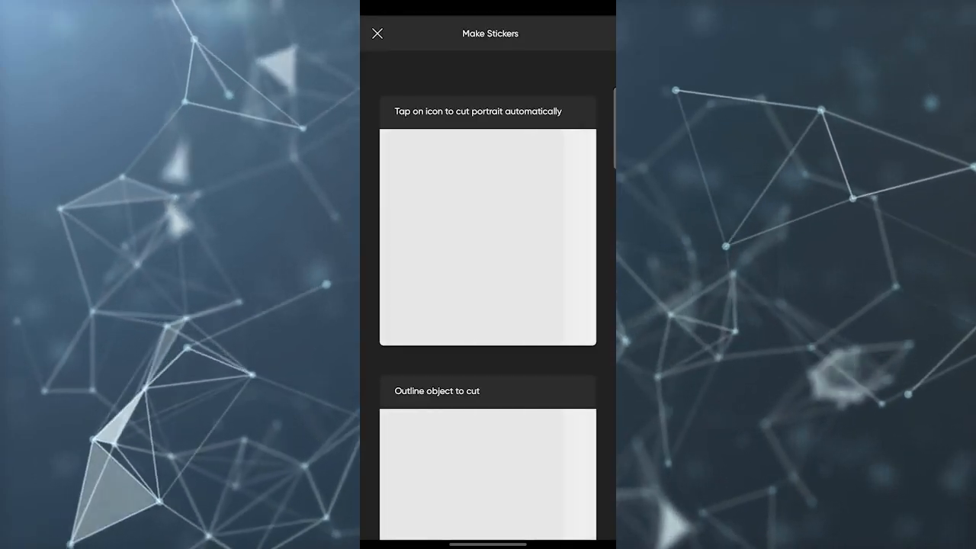
left_click(487, 237)
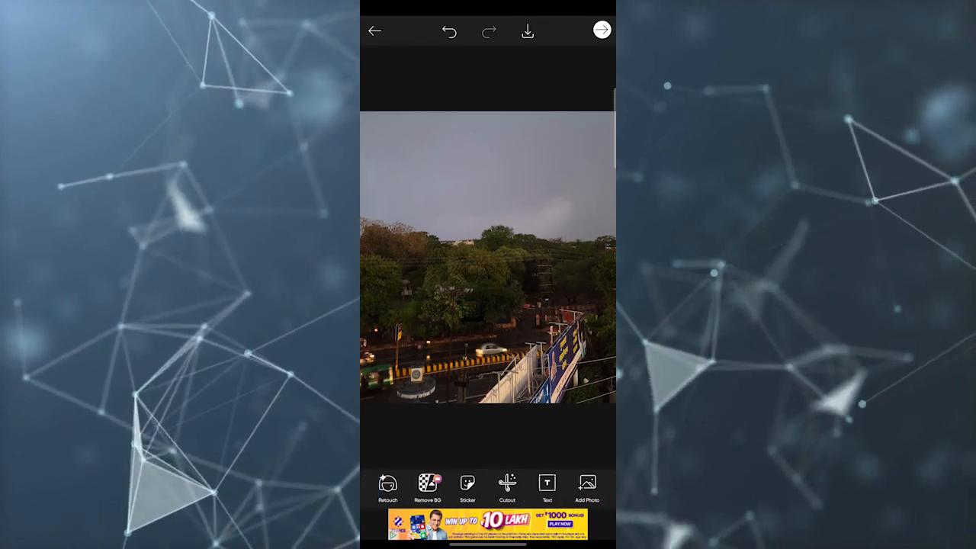
Warp the trees, road and bridge with Swirl CCW, Swirl CW, Squeeze and Inflate in Stretch.
left_click(419, 488)
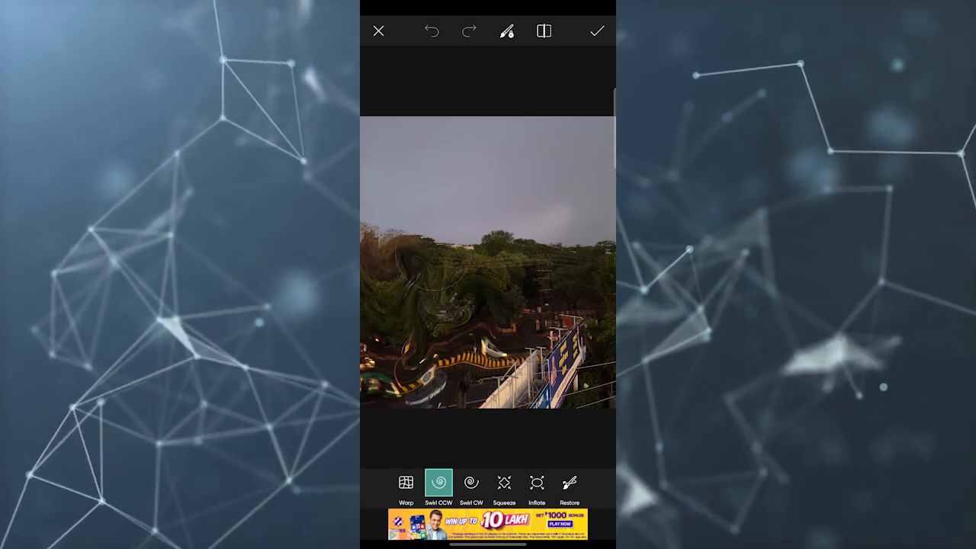
left_click(471, 481)
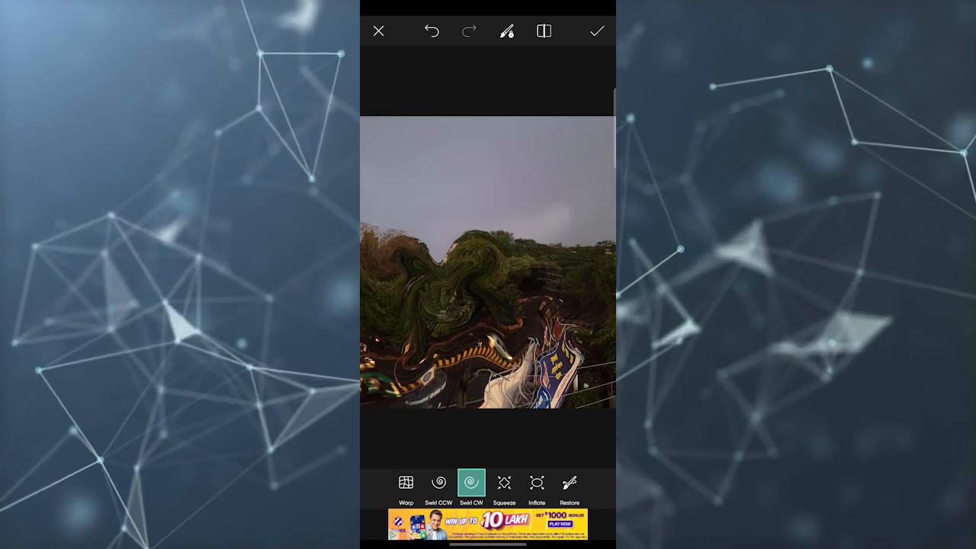
left_click(504, 483)
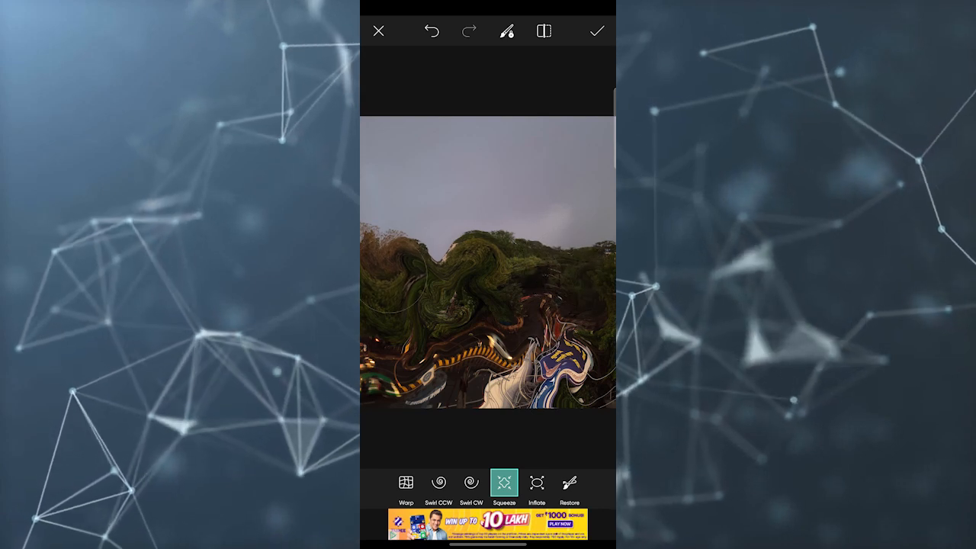
left_click(536, 481)
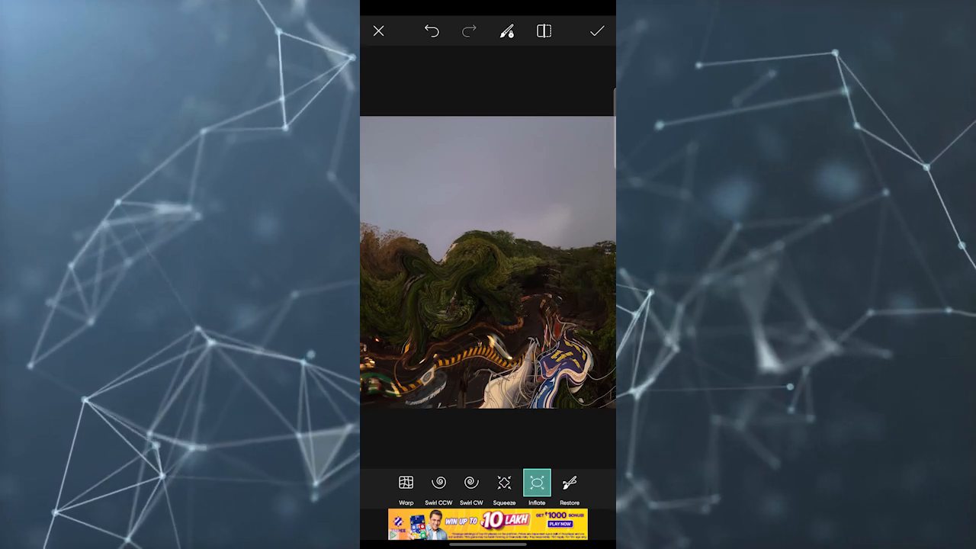